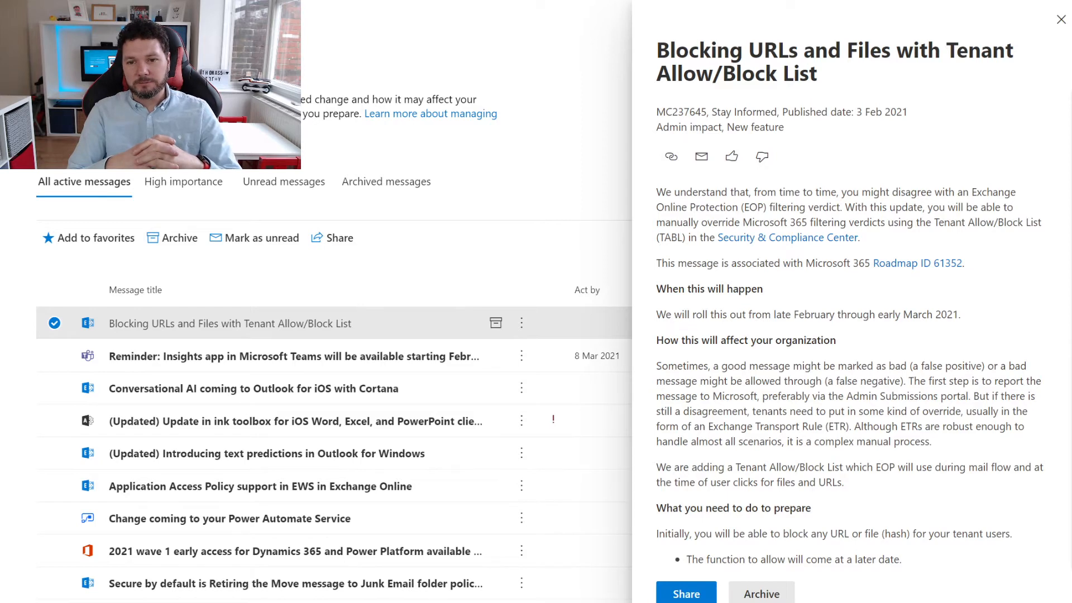
{"action": "scroll", "scroll_direction": "down", "scroll_amount": 3}
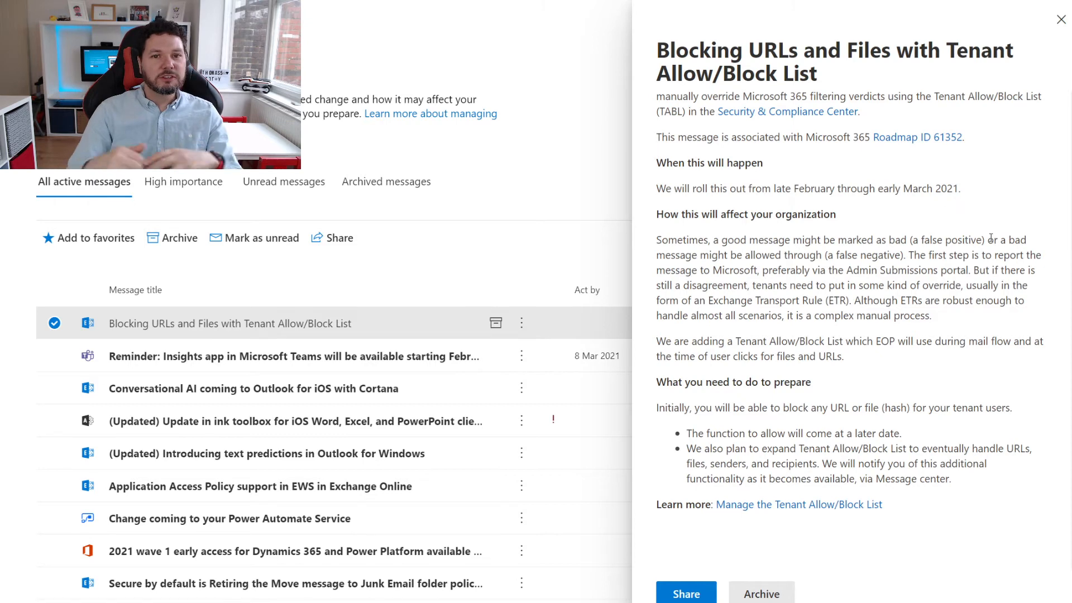
{"action": "mouse_move", "coordinate": [1013, 304]}
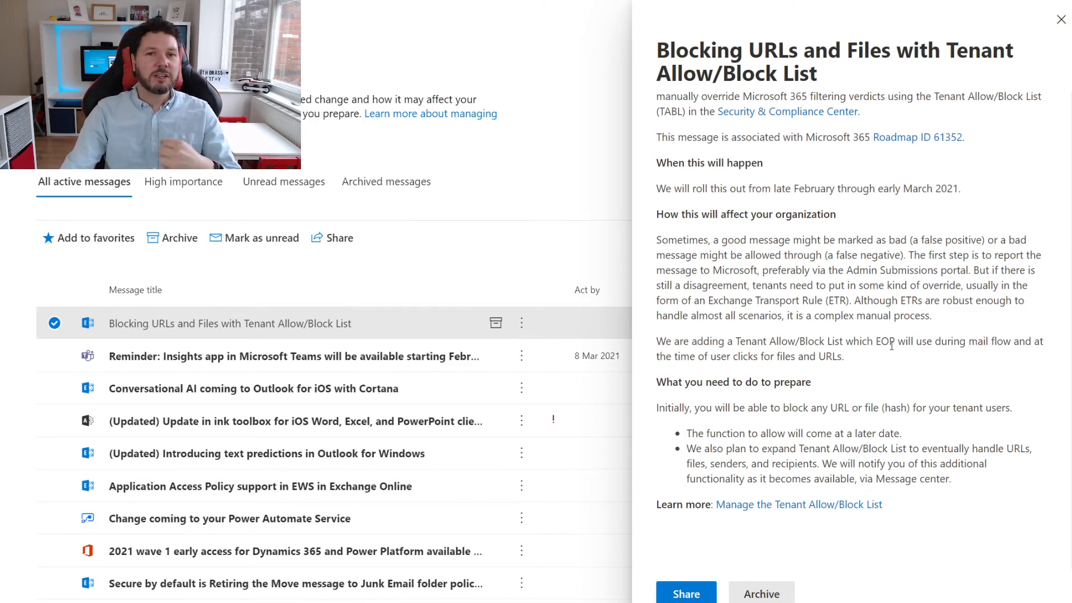
{"action": "mouse_move", "coordinate": [937, 373]}
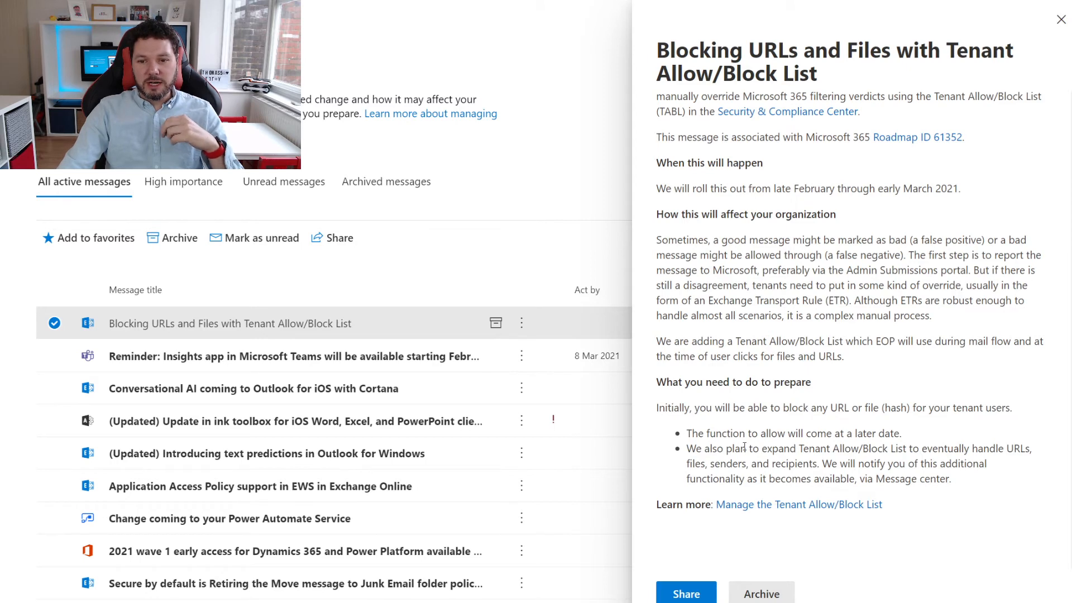
{"action": "mouse_move", "coordinate": [697, 467]}
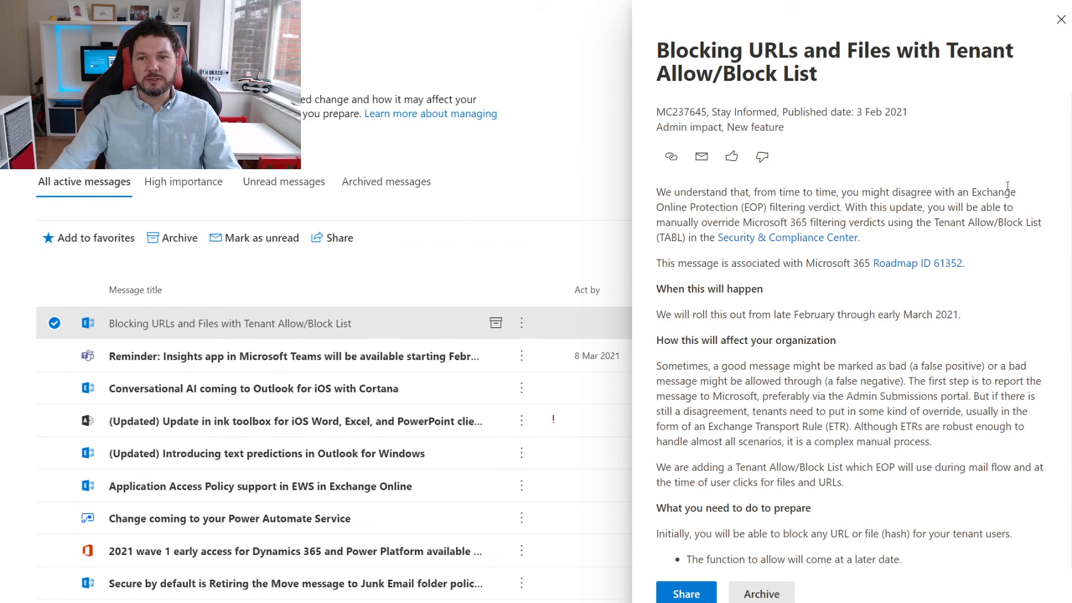
{"action": "mouse_move", "coordinate": [768, 301]}
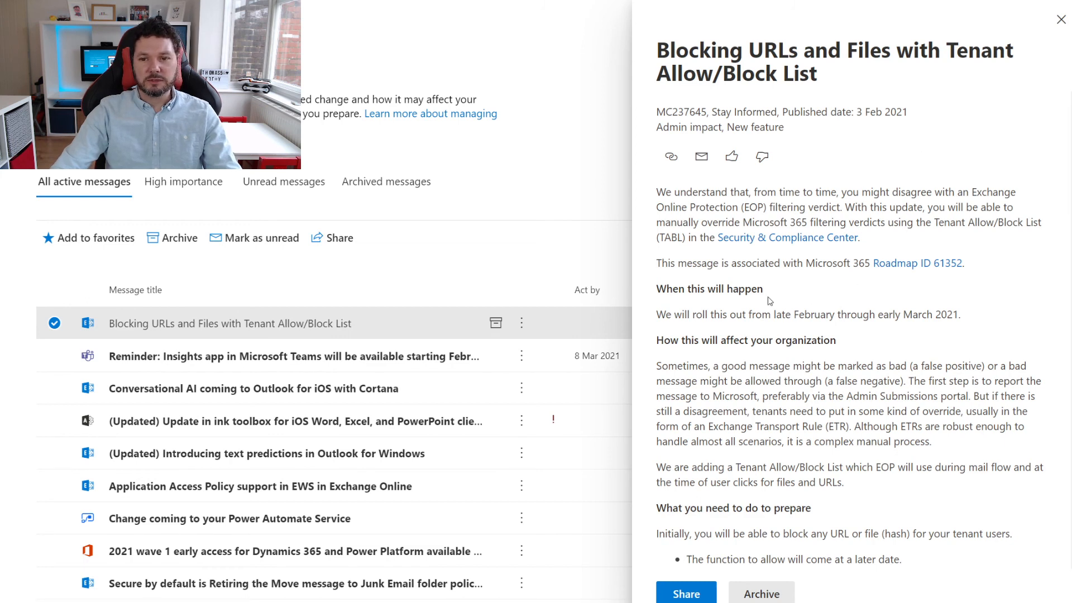
{"action": "mouse_move", "coordinate": [744, 336]}
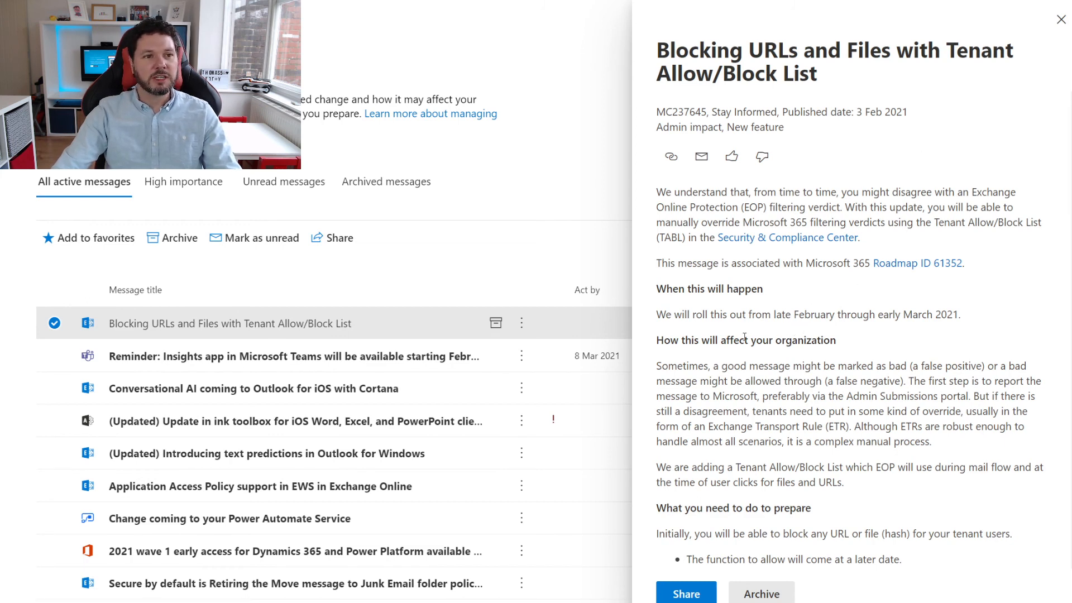